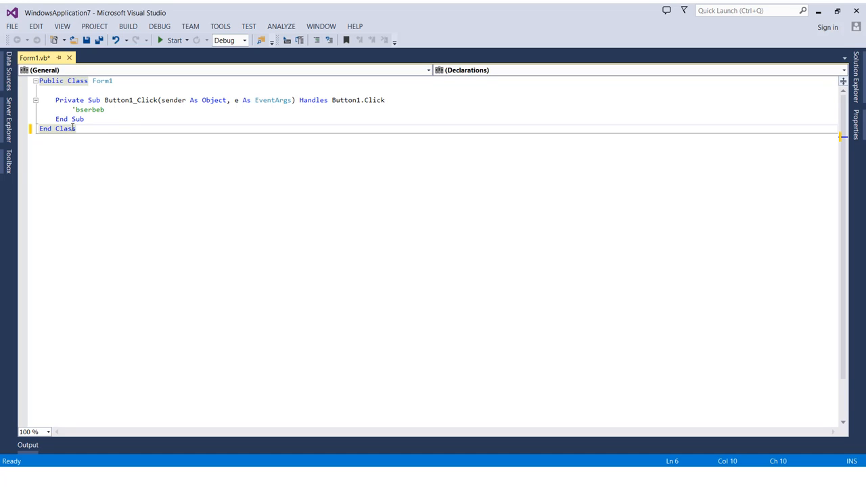
mouse_move(78, 129)
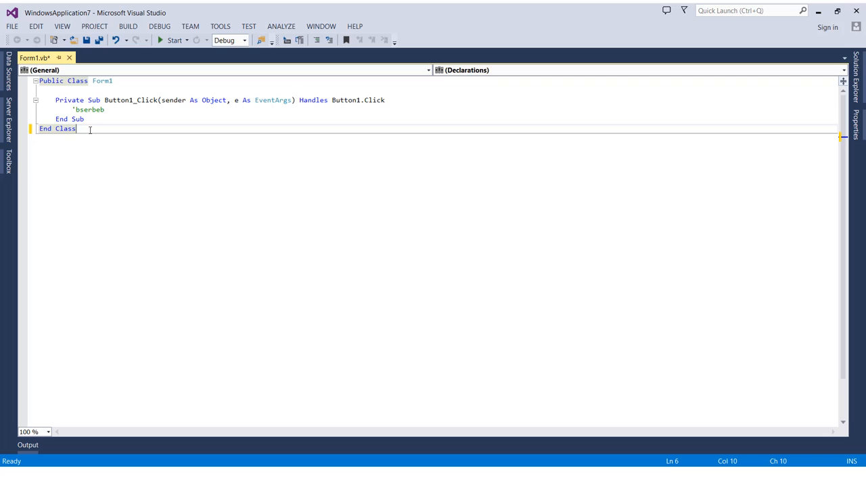
- Add a new line below End Class with scratch text 'kjkjjklkjlkj' in the Form1 code
key(enter)
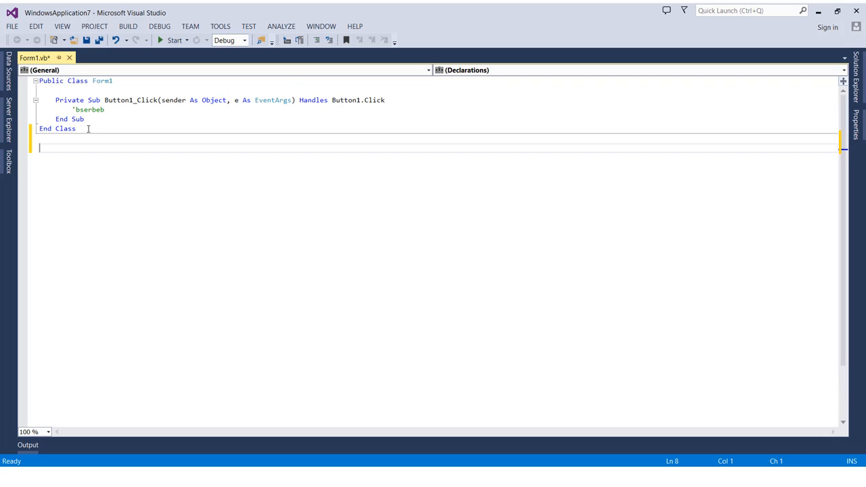
text(kjkjjklkjlkj)
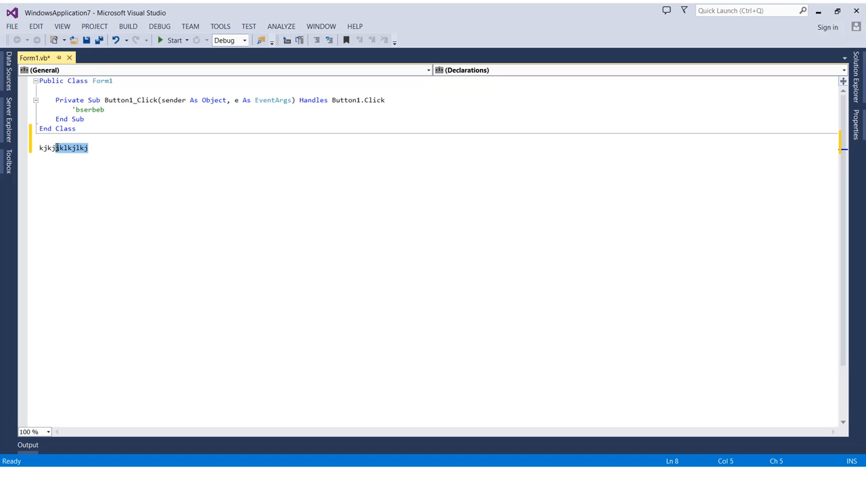
mouse_move(58, 149)
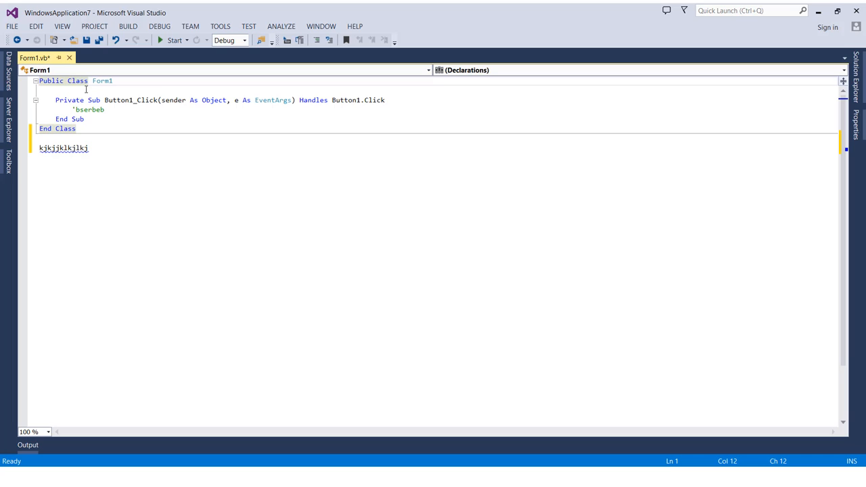
click(75, 100)
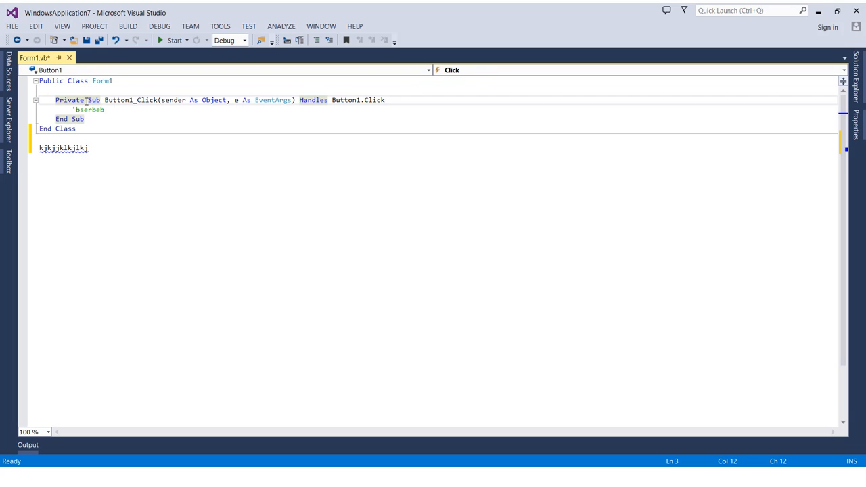
click(76, 148)
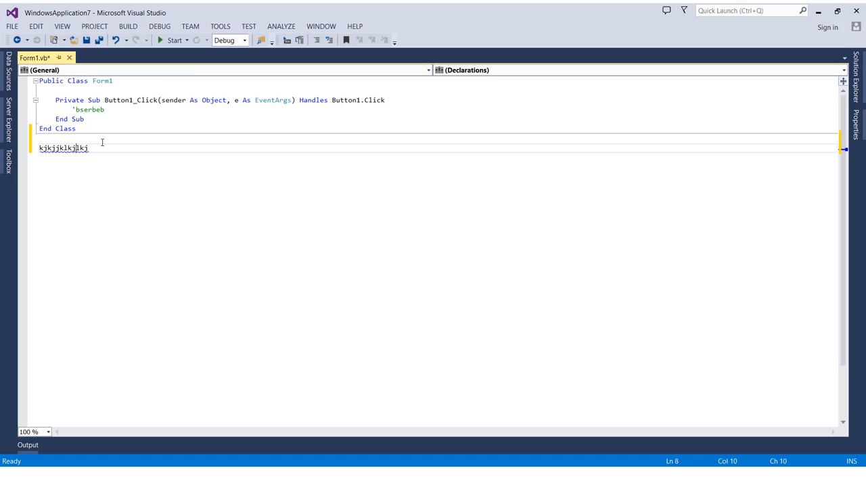
mouse_move(220, 27)
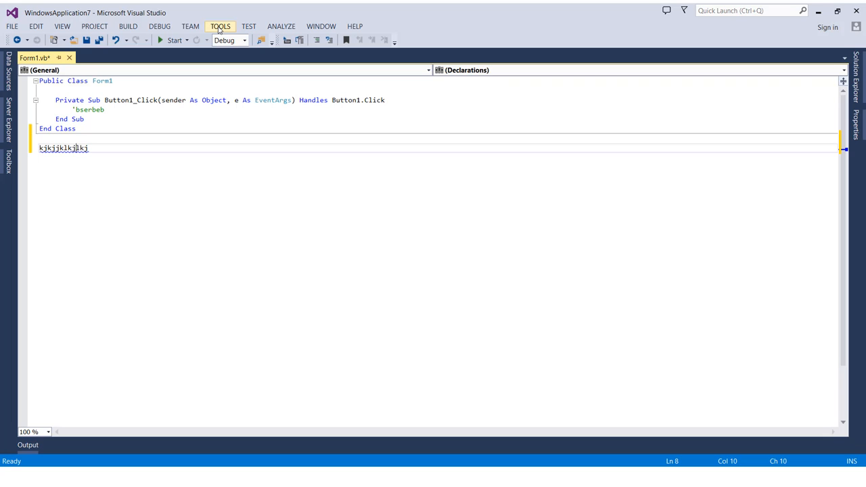
- Bring up the Options dialog from the Tools menu with the Text Editor group collapsed
click(219, 26)
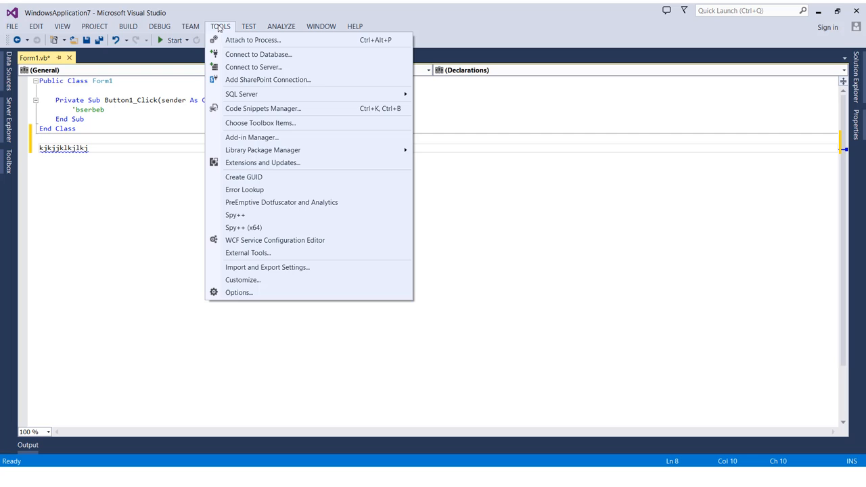
click(247, 292)
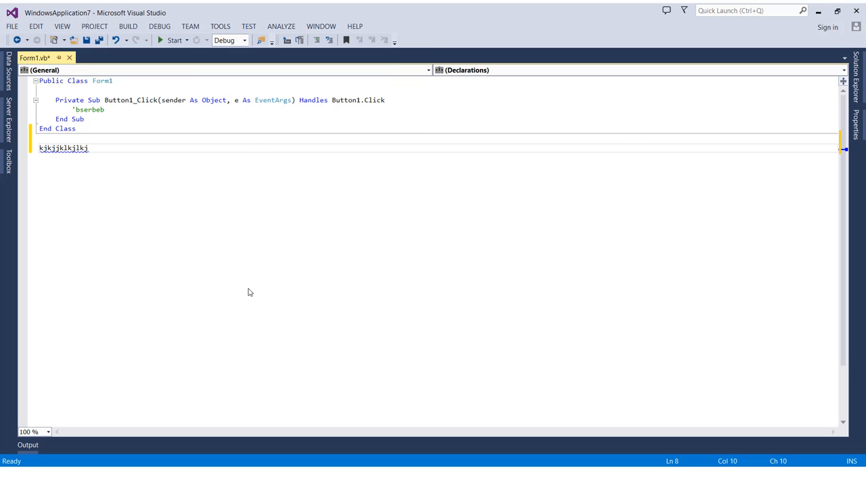
click(220, 28)
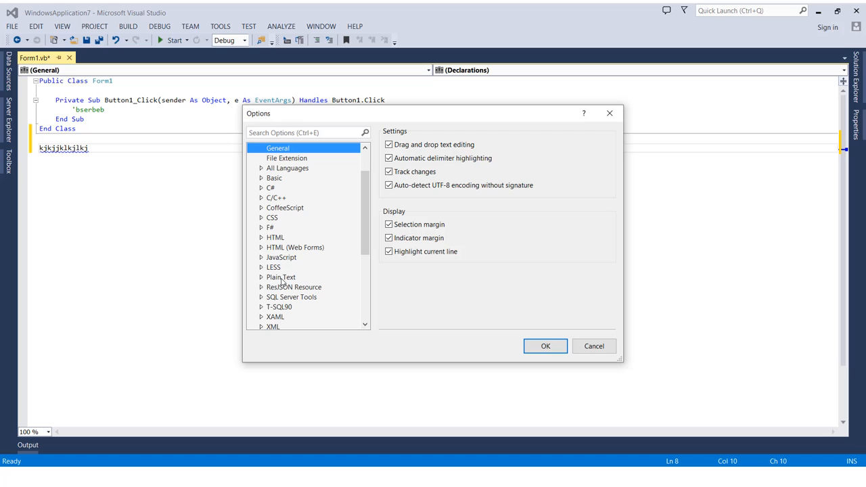
click(252, 178)
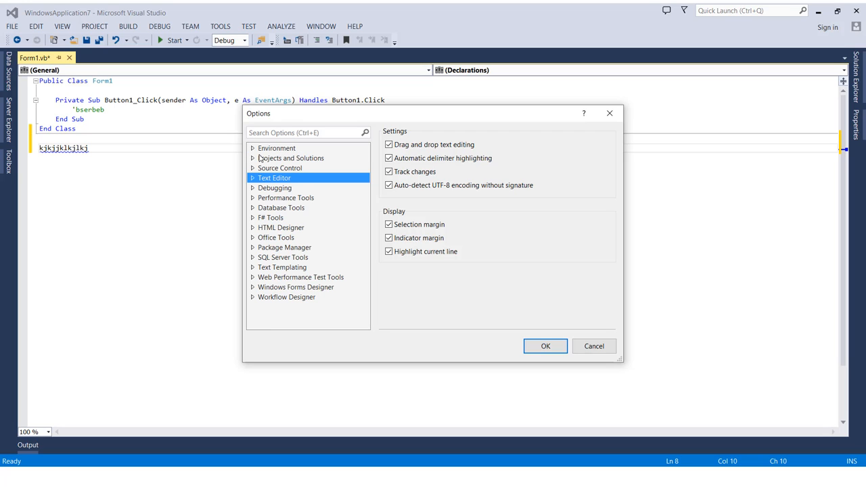
mouse_move(255, 150)
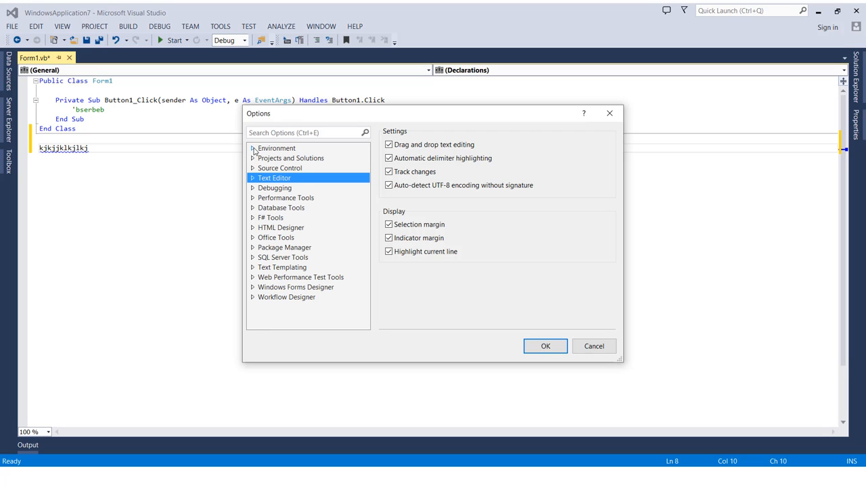
- Show the Environment > General settings page, where the Blue color theme appears
click(253, 147)
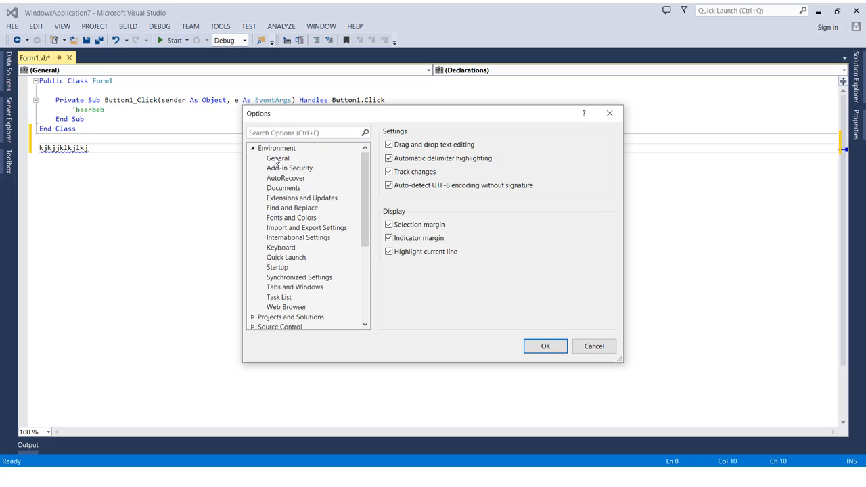
click(278, 157)
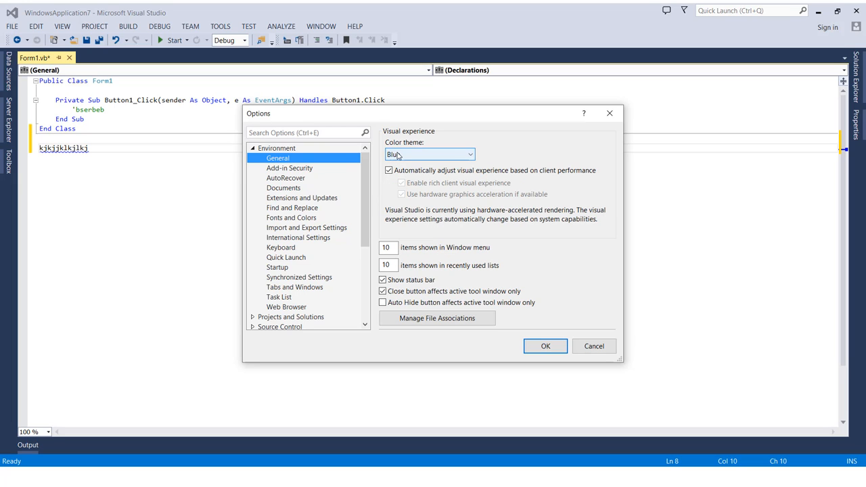
click(252, 148)
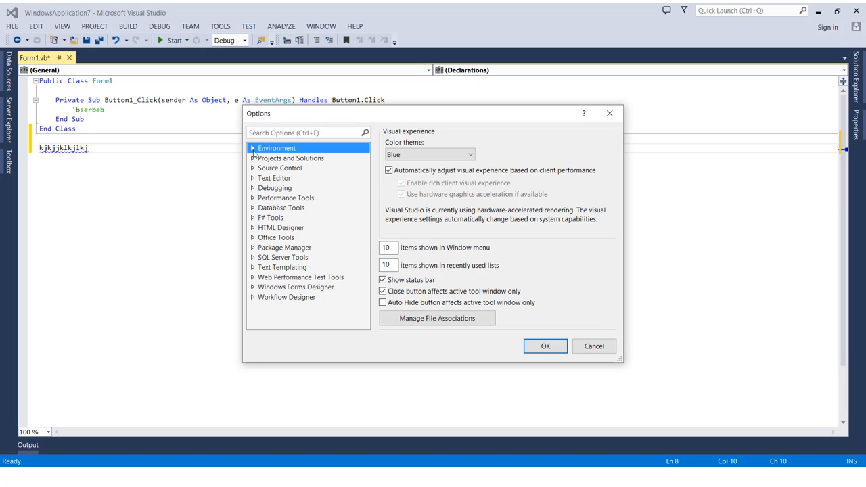
mouse_move(265, 184)
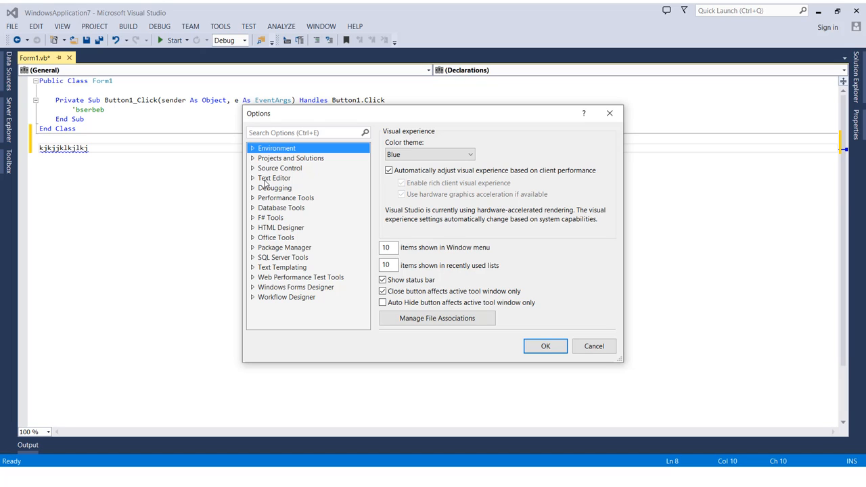
- Enable Line numbers under Text Editor > All Languages and apply the settings
click(274, 177)
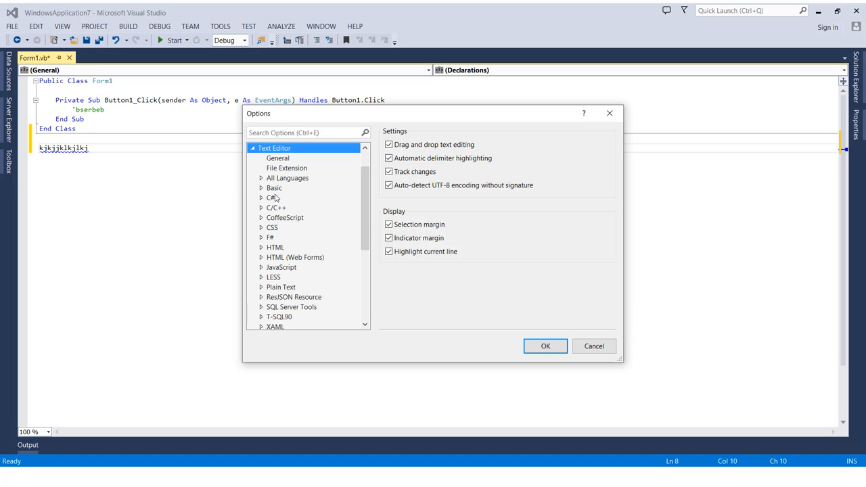
click(287, 178)
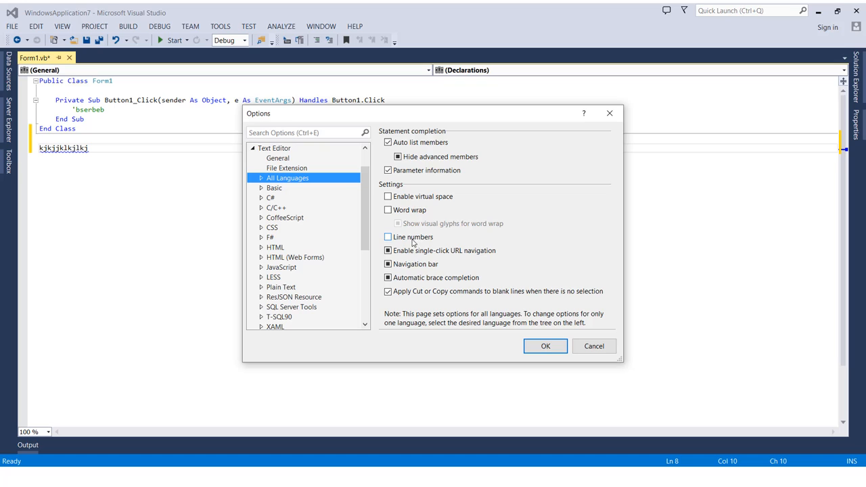
click(387, 237)
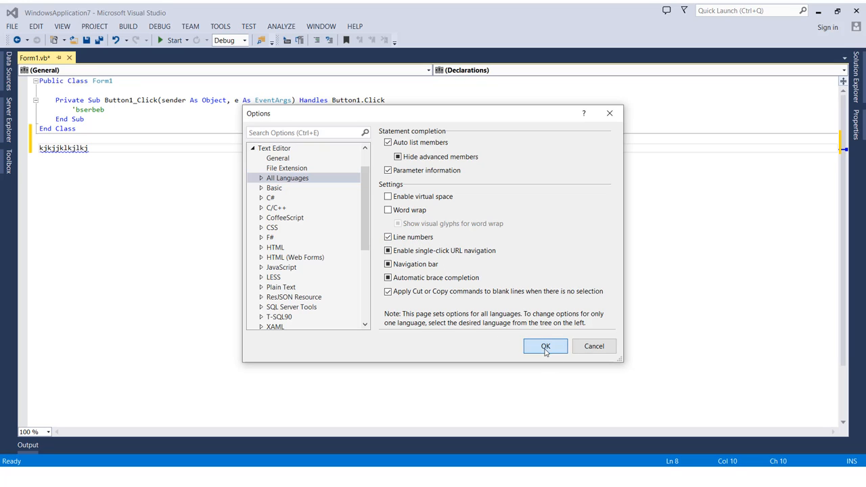
click(545, 347)
text(lkj)
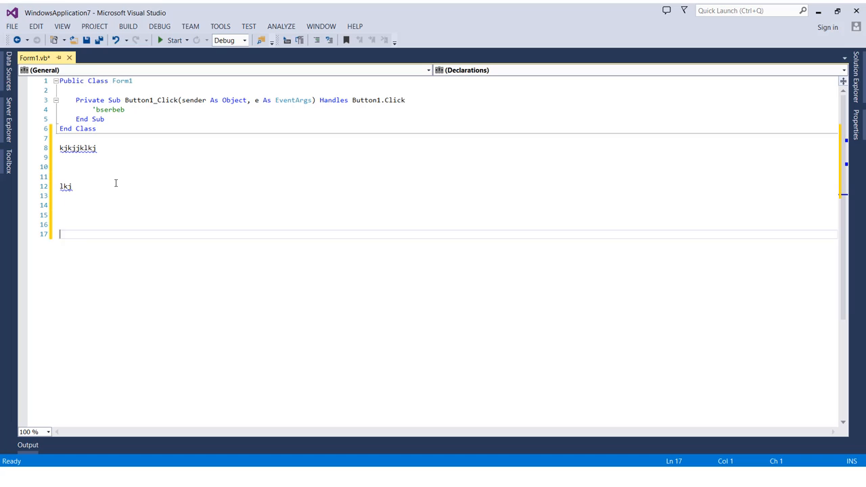
- Add scratch text 'ljhlhn' on line 17 of the numbered Form1 code
text(ljhlhn)
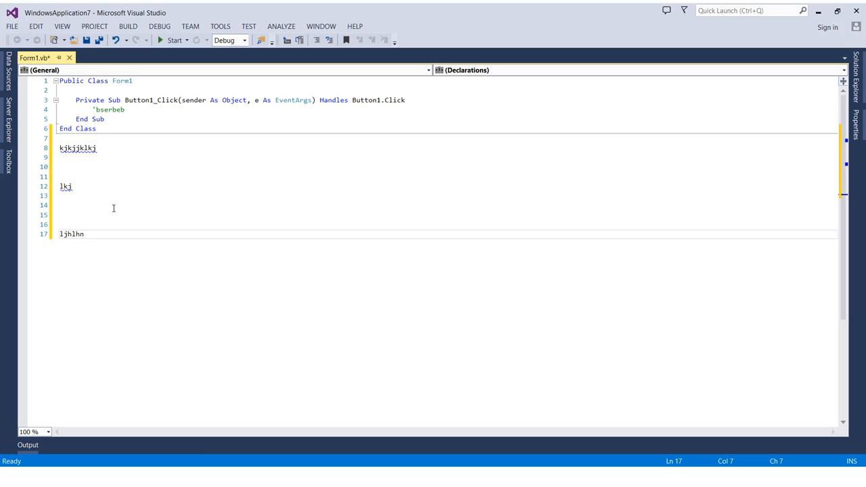